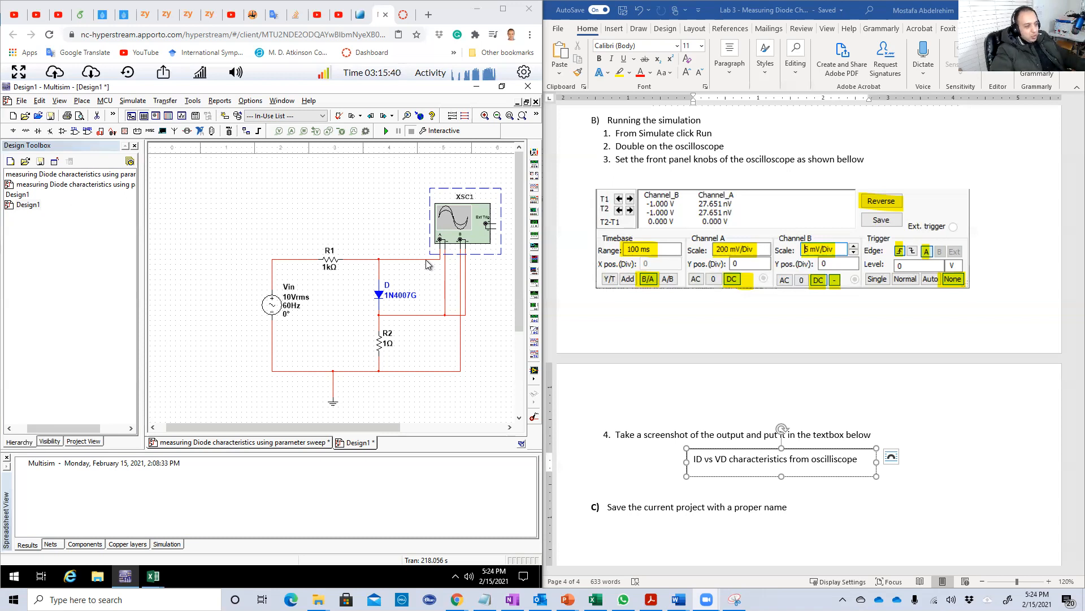
pyautogui.moveTo(388, 231)
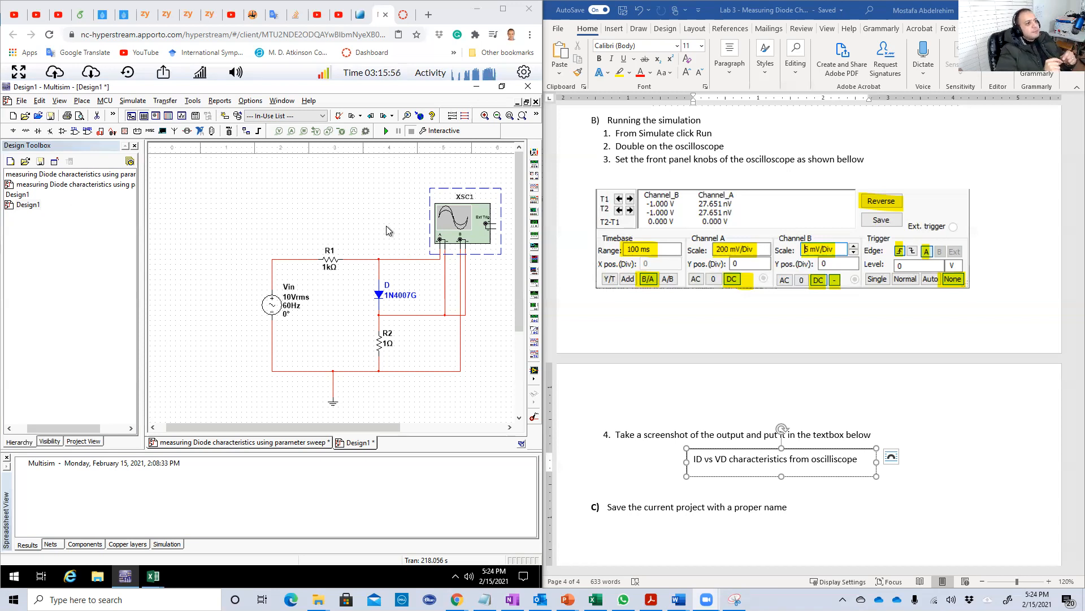
pyautogui.moveTo(298, 307)
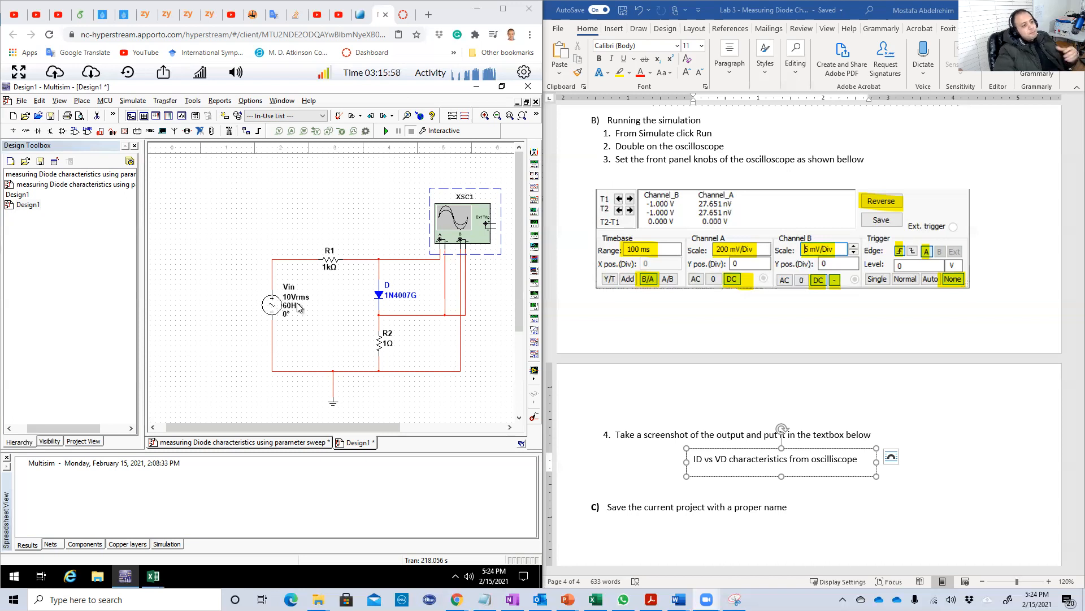
pyautogui.moveTo(374, 298)
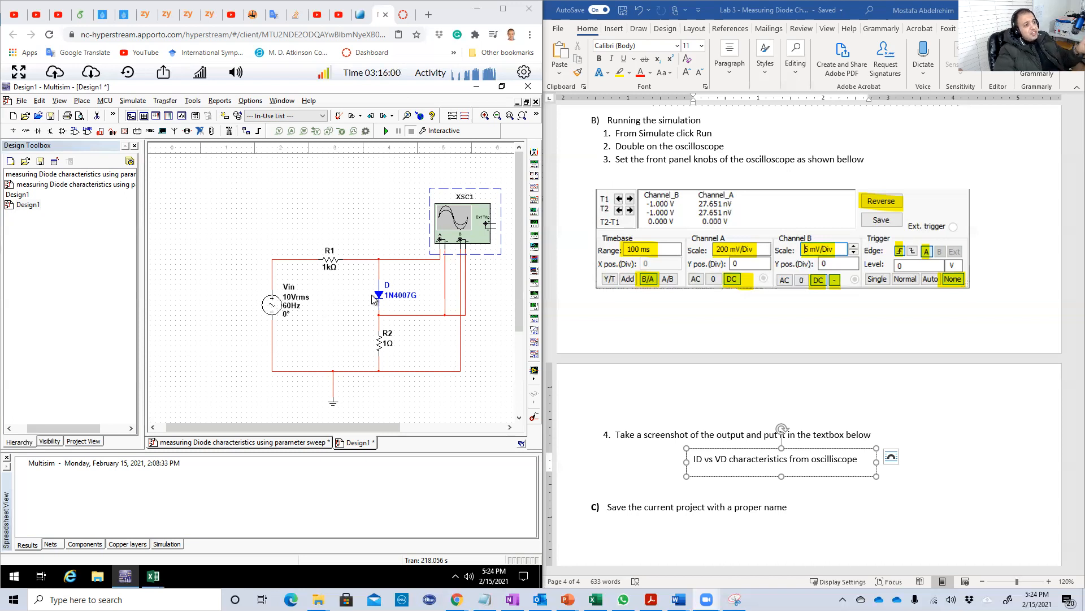
pyautogui.moveTo(363, 298)
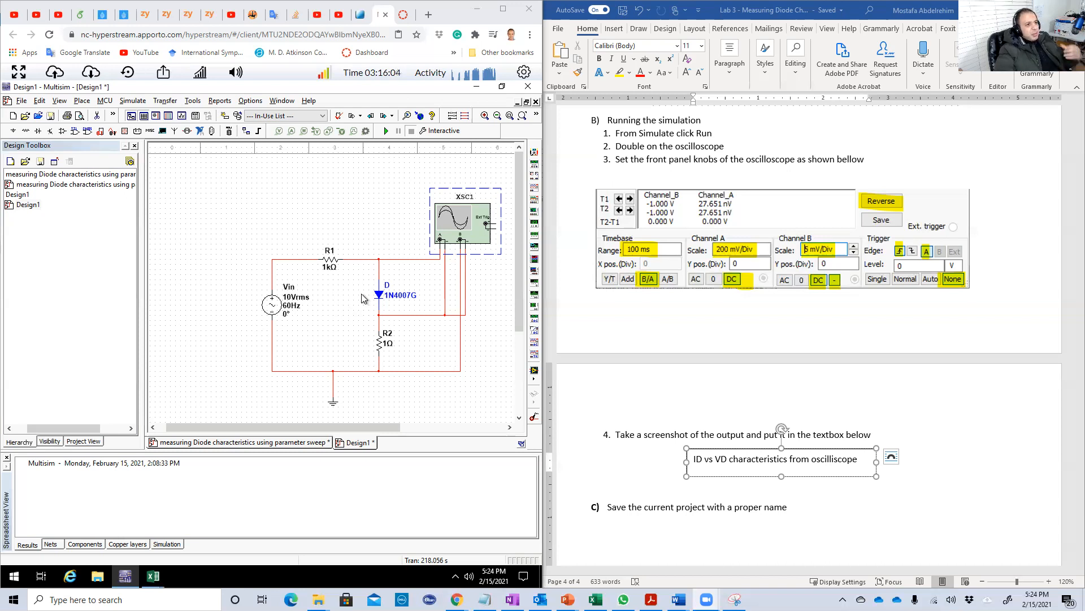
pyautogui.moveTo(346, 332)
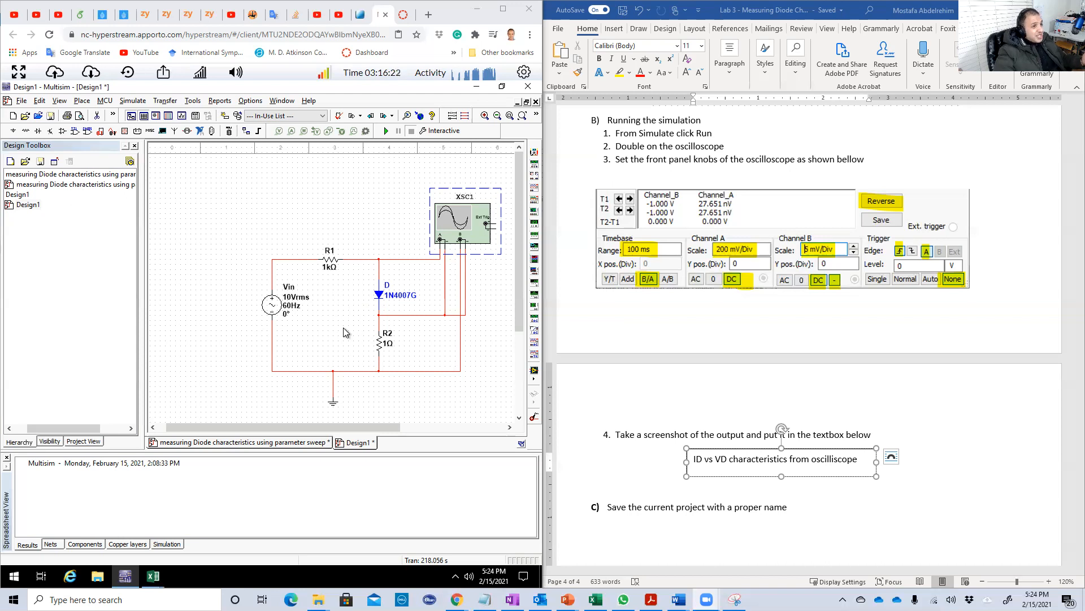
pyautogui.moveTo(298, 202)
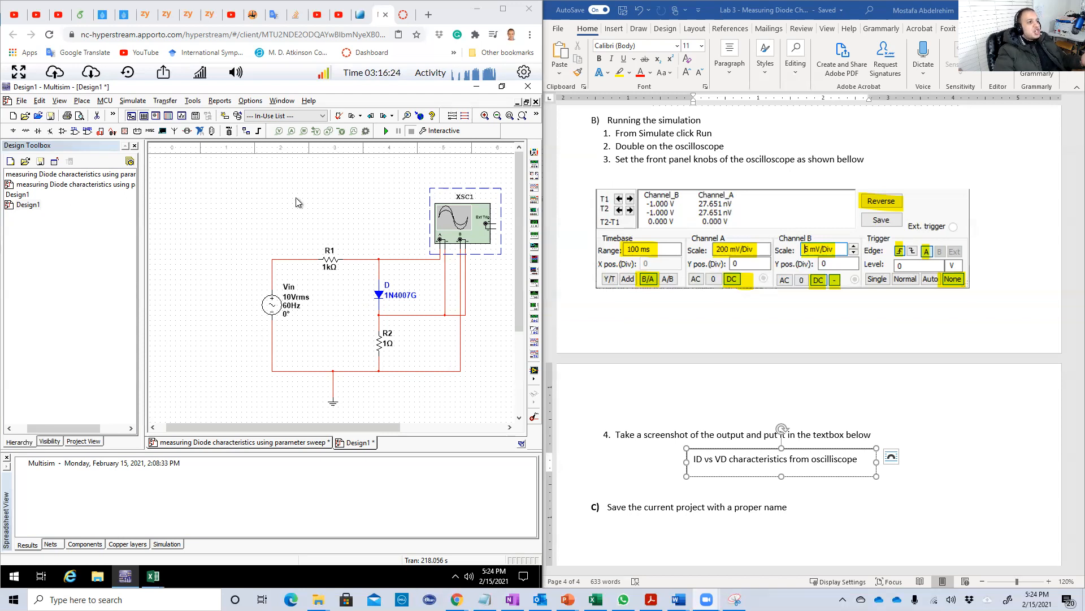
pyautogui.moveTo(416, 267)
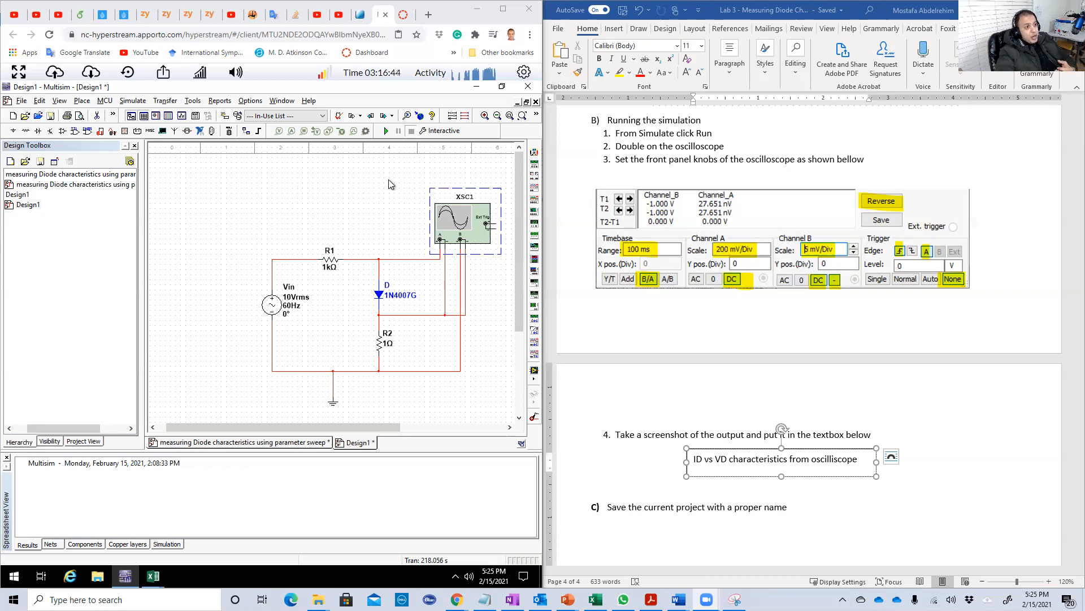
pyautogui.moveTo(292, 333)
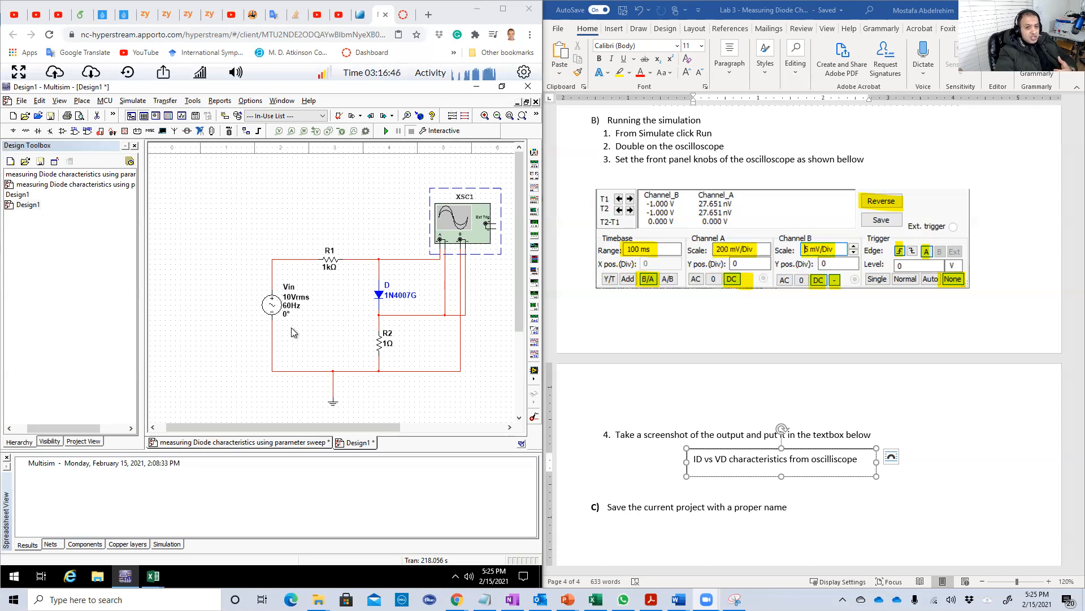
pyautogui.moveTo(381, 208)
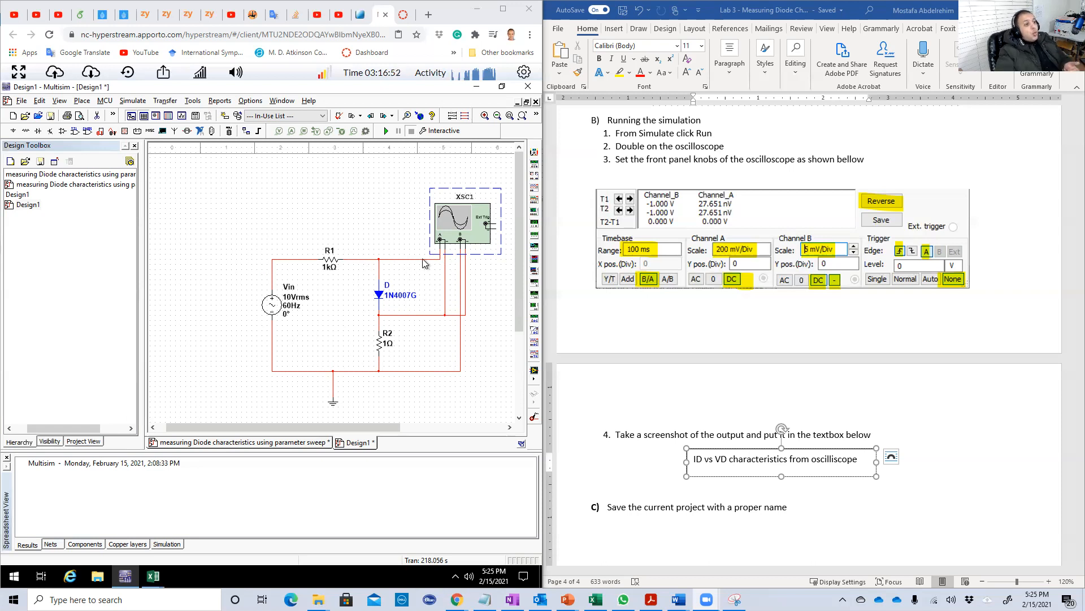
pyautogui.moveTo(391, 355)
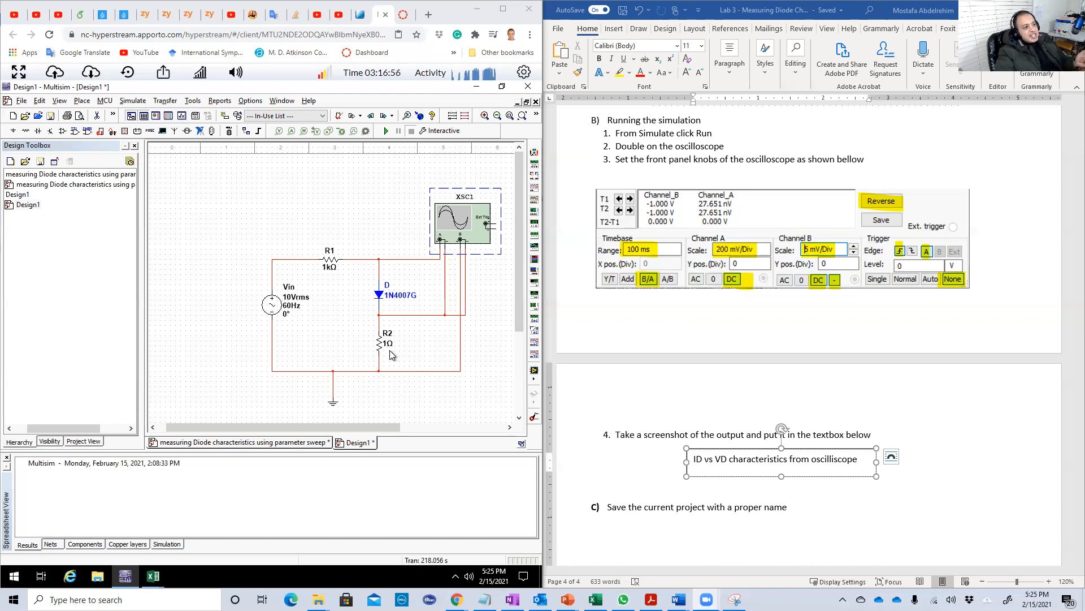
pyautogui.moveTo(397, 351)
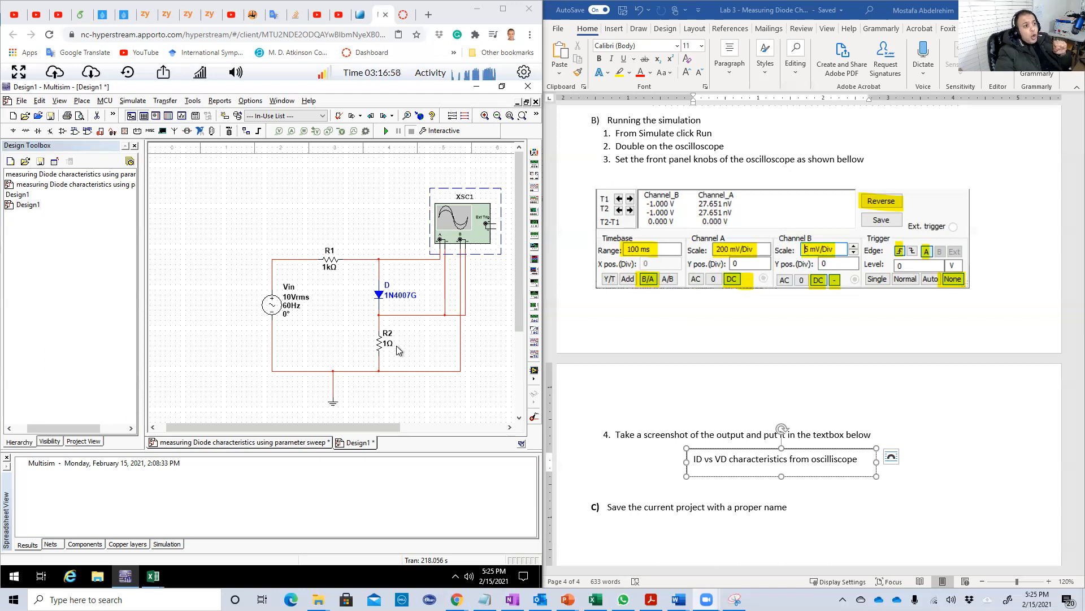
pyautogui.moveTo(402, 371)
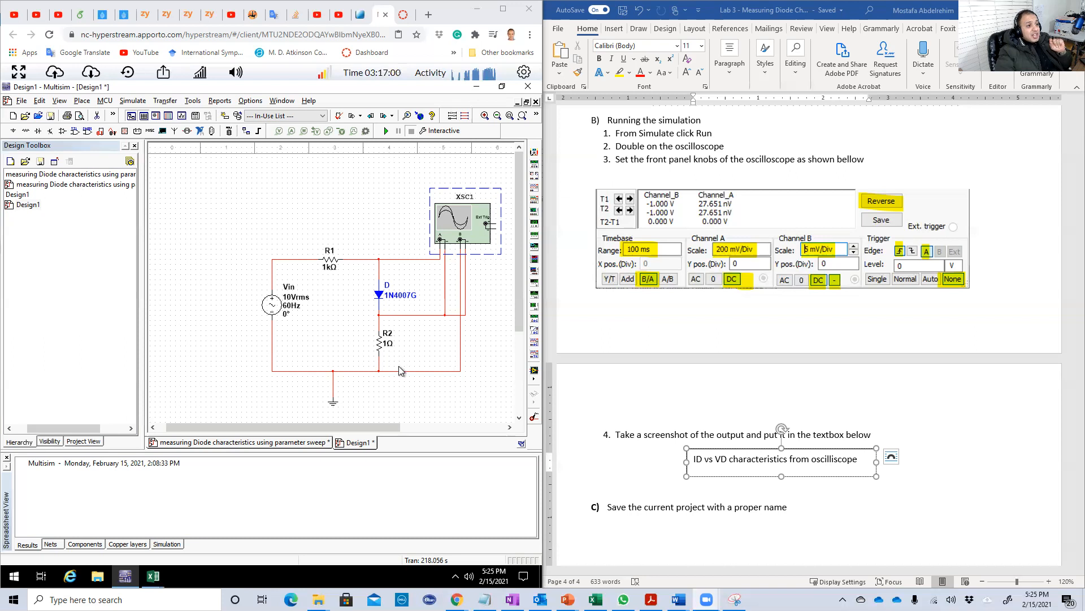
pyautogui.moveTo(460, 256)
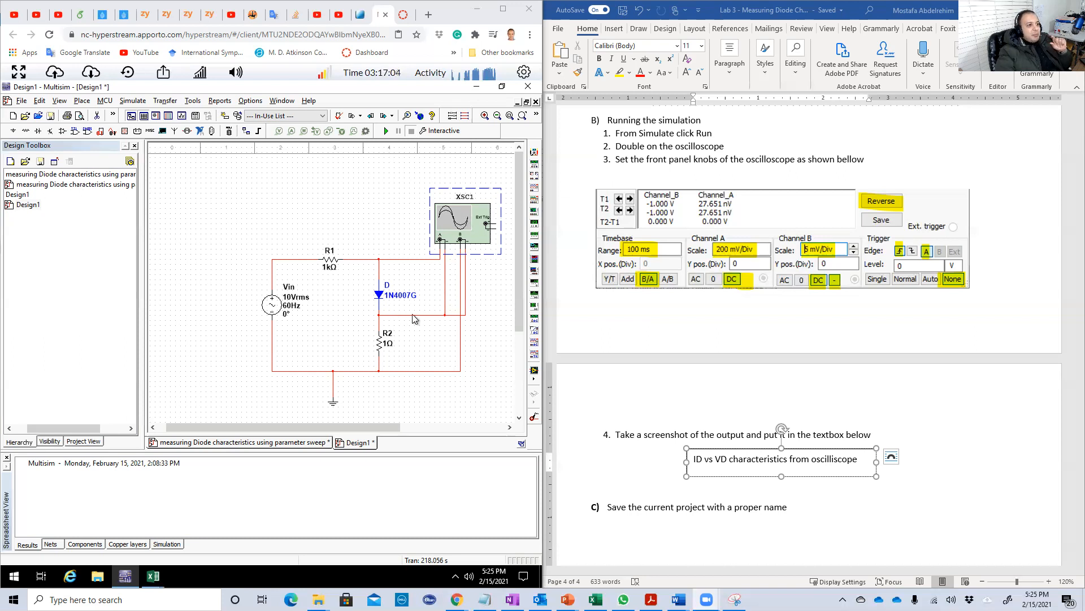
pyautogui.moveTo(395, 362)
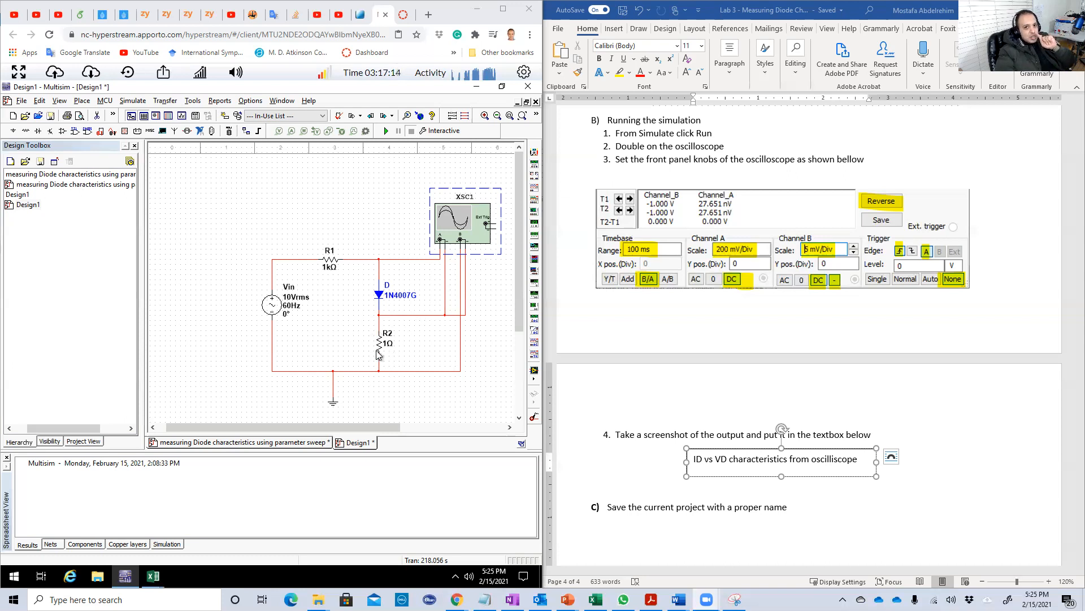
pyautogui.moveTo(378, 344)
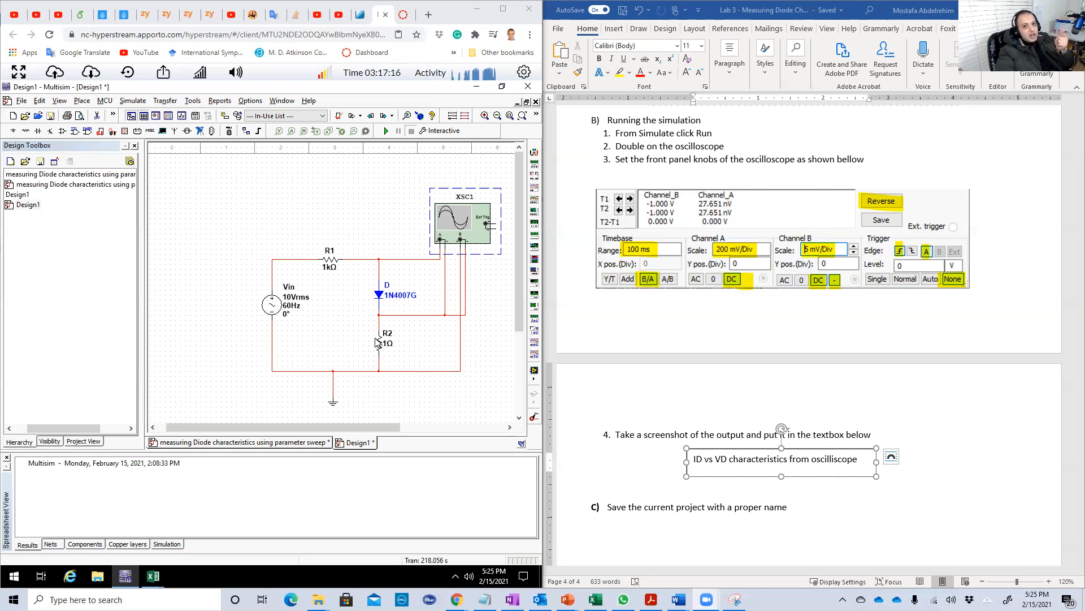
pyautogui.moveTo(379, 375)
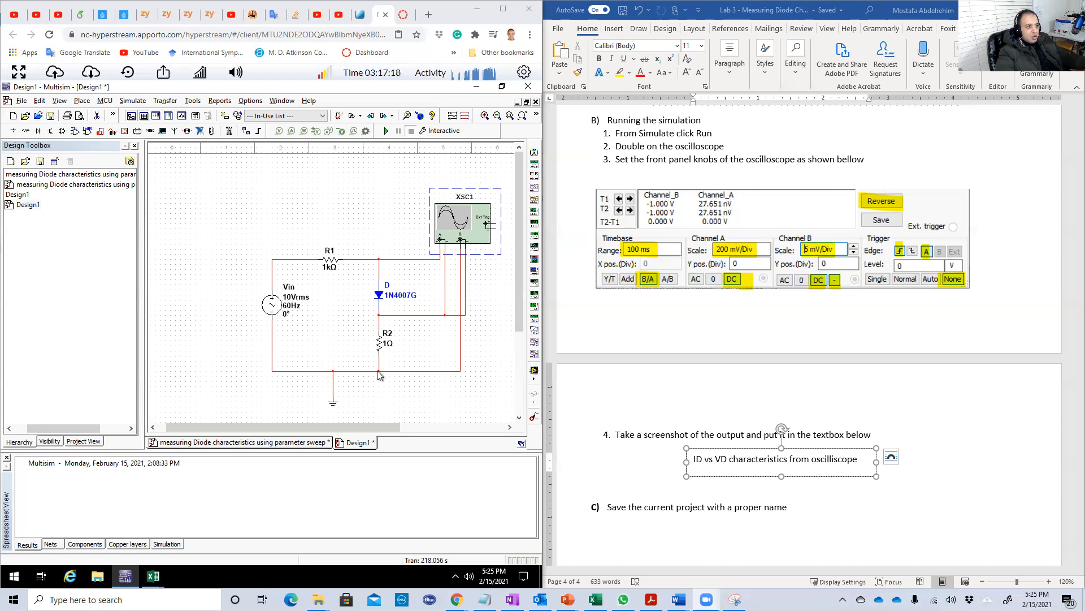
pyautogui.moveTo(380, 344)
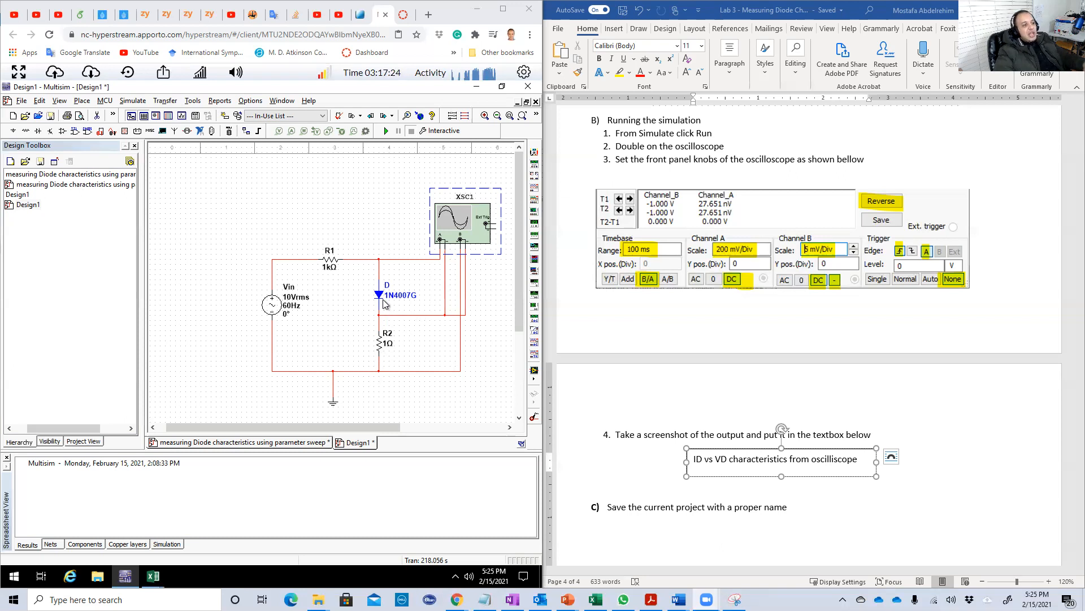
pyautogui.moveTo(404, 254)
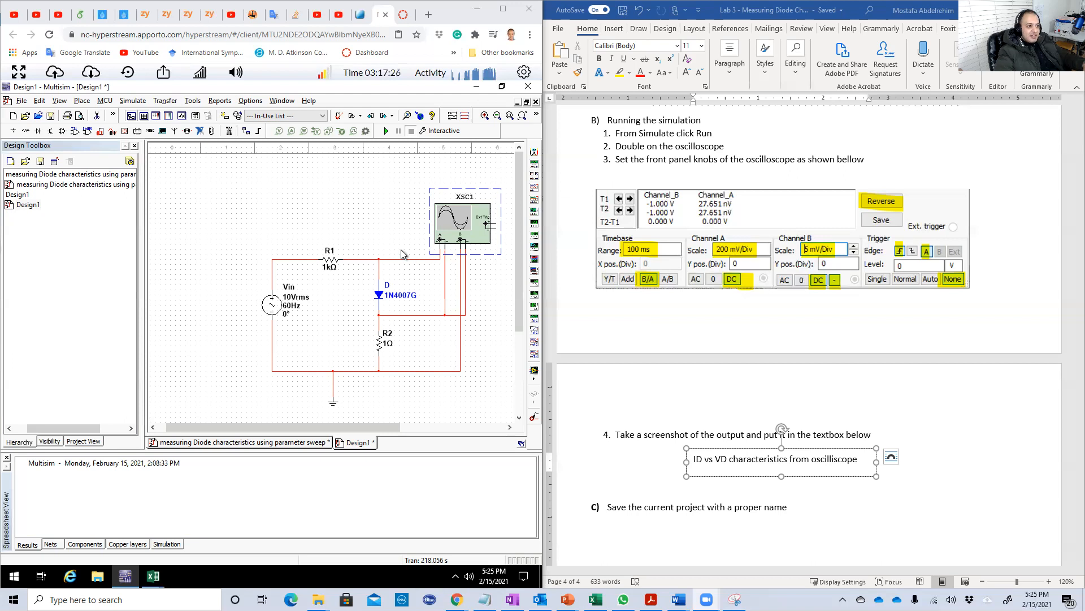
pyautogui.moveTo(415, 368)
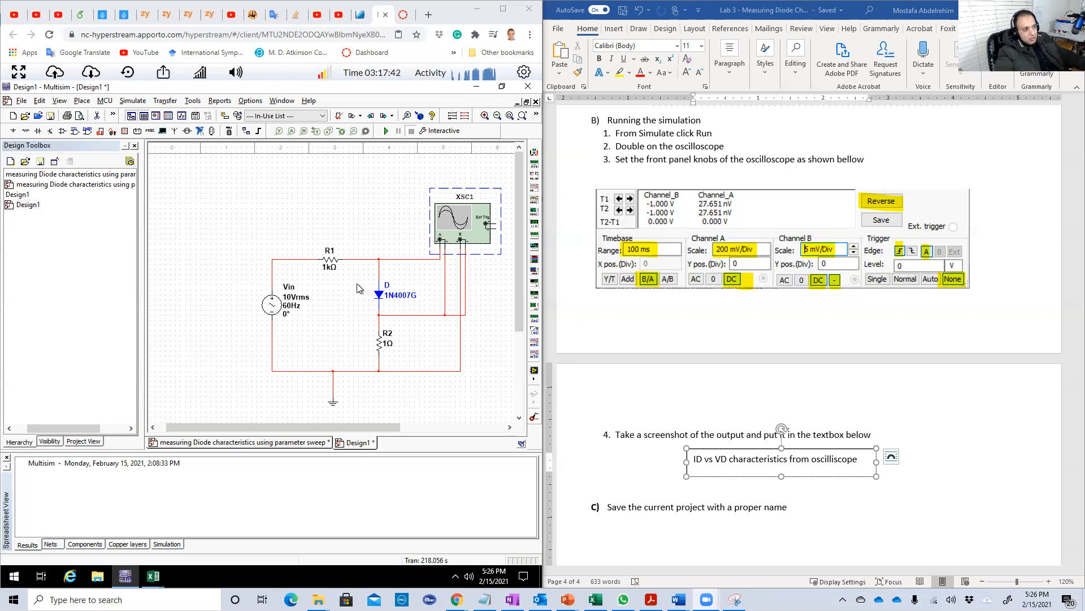
pyautogui.moveTo(379, 354)
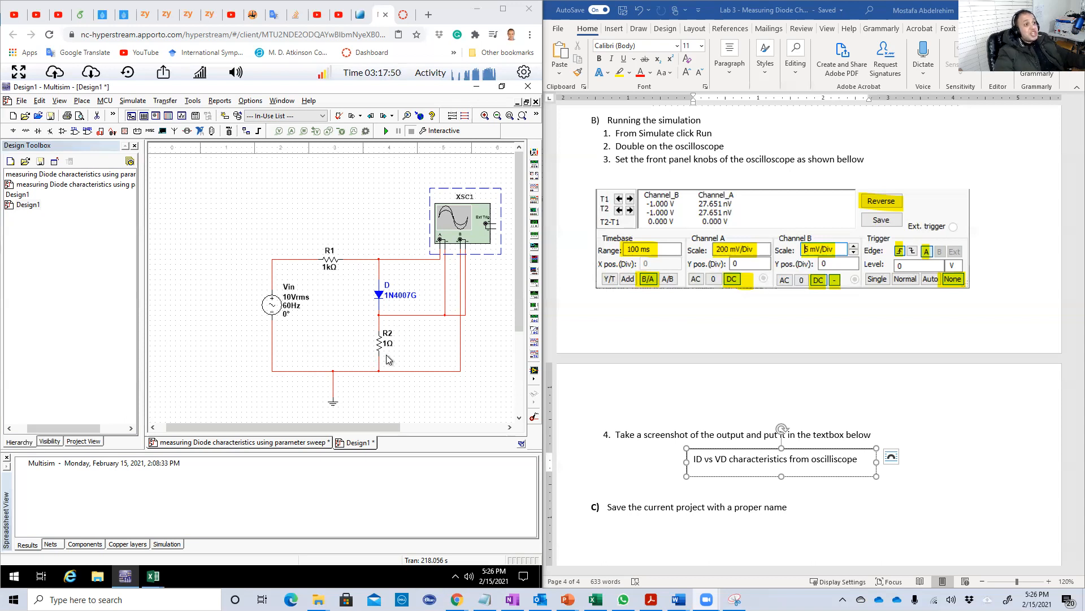
pyautogui.moveTo(377, 301)
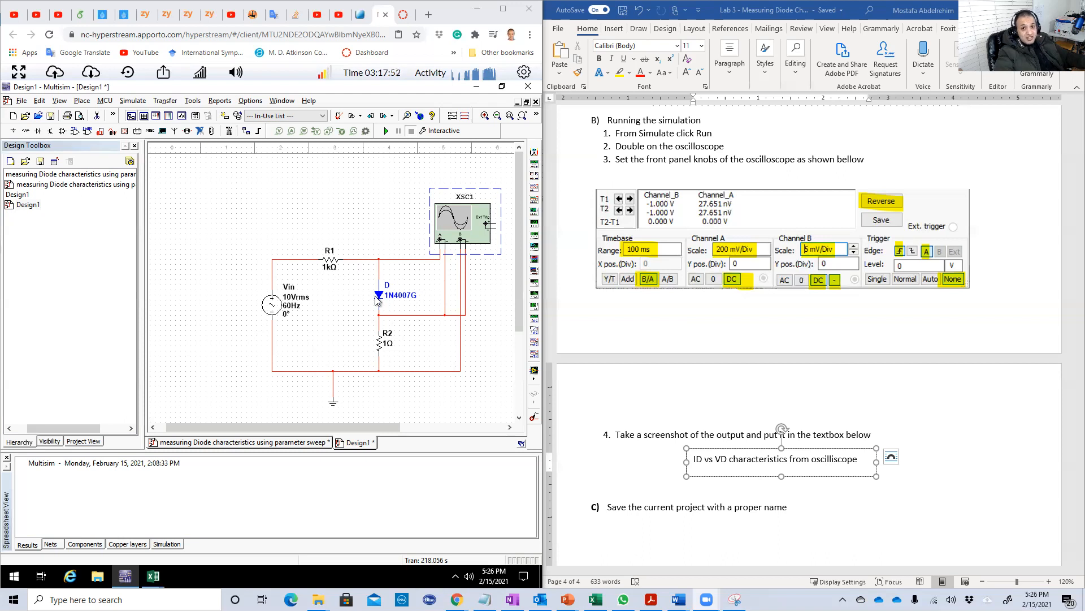
pyautogui.moveTo(389, 278)
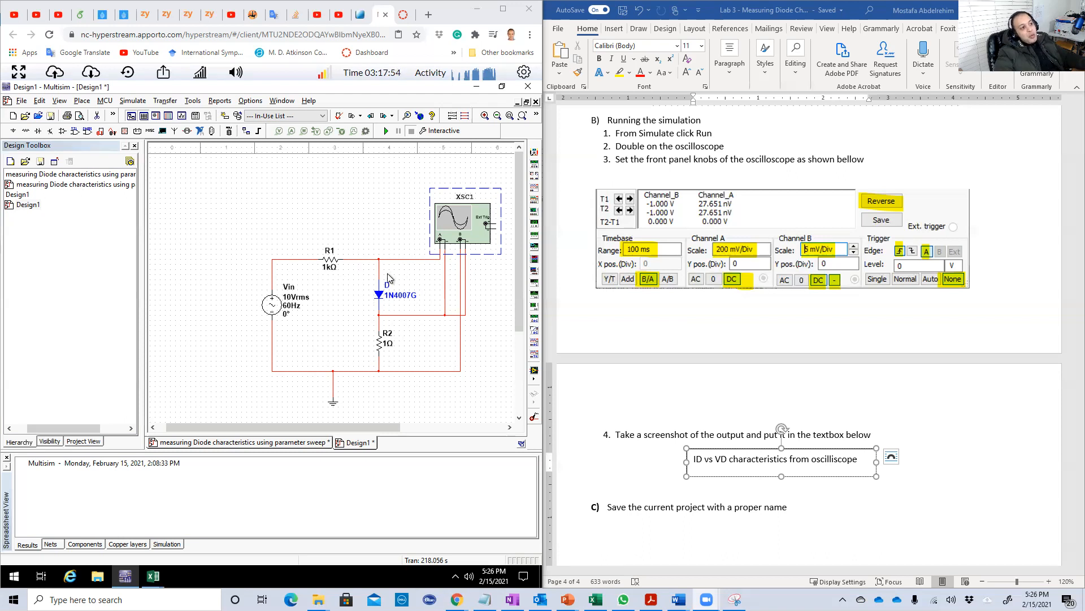
pyautogui.moveTo(401, 297)
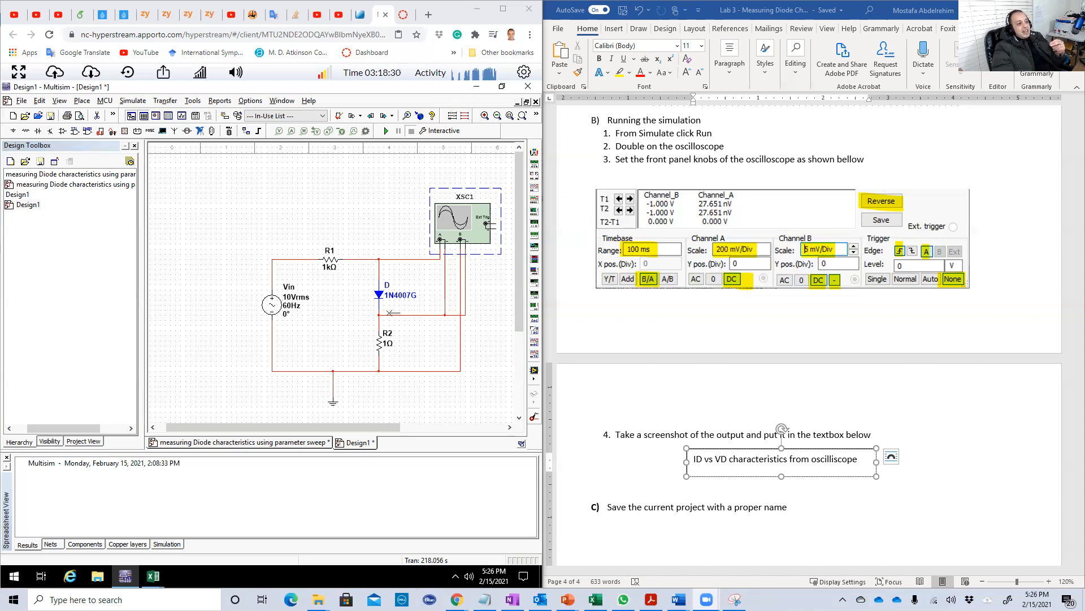
pyautogui.moveTo(384, 320)
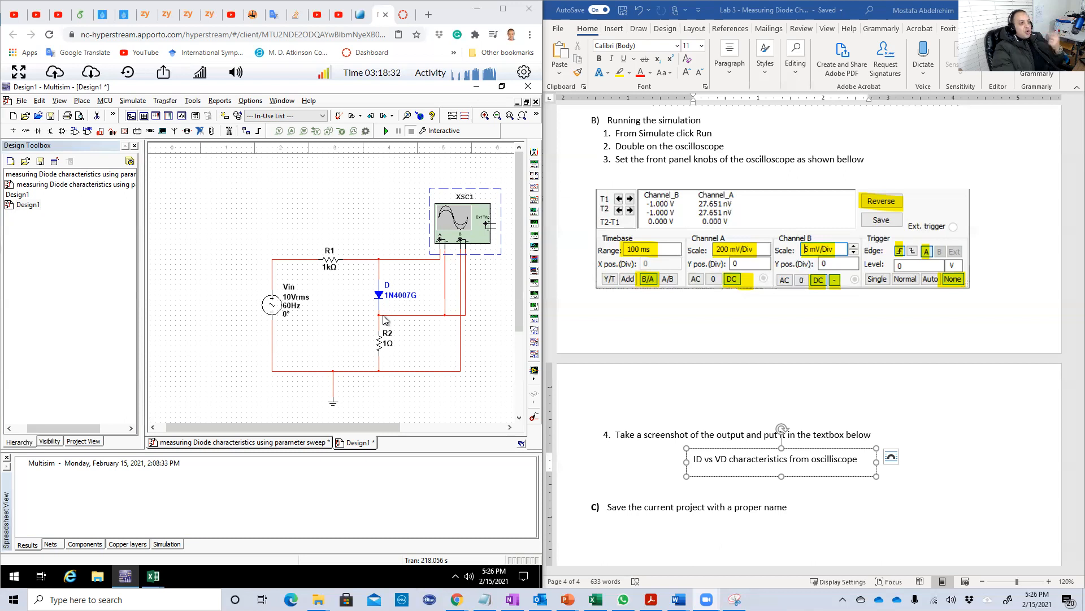
pyautogui.moveTo(327, 326)
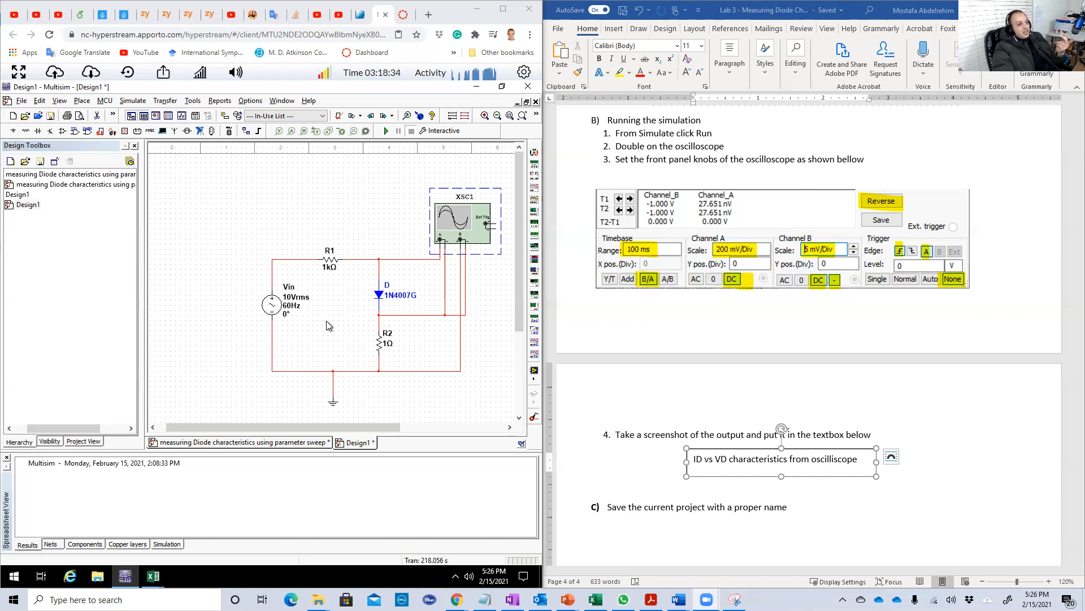
pyautogui.moveTo(474, 369)
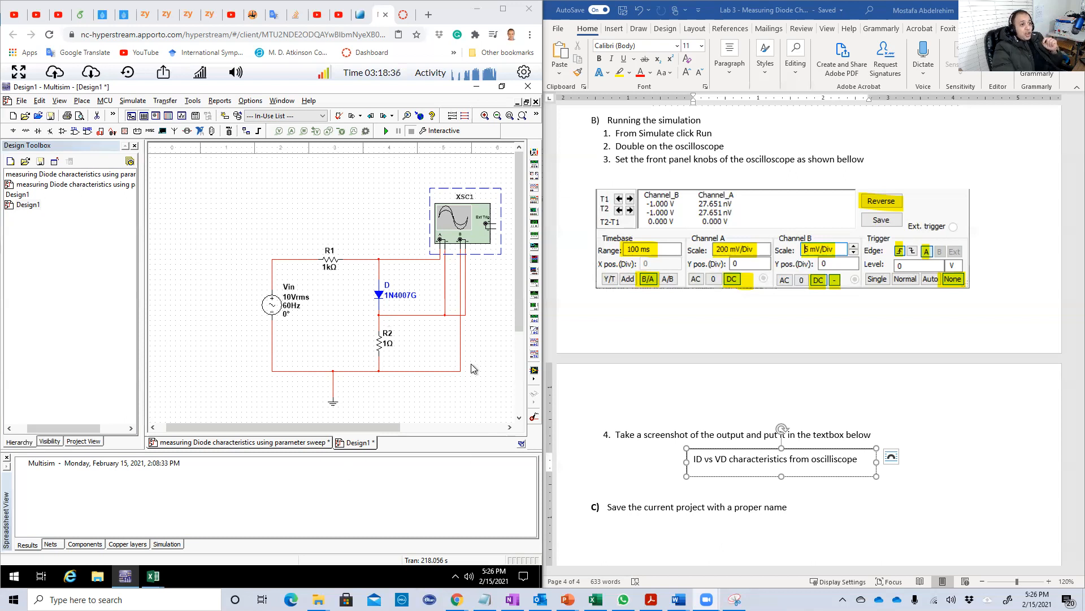
pyautogui.moveTo(380, 382)
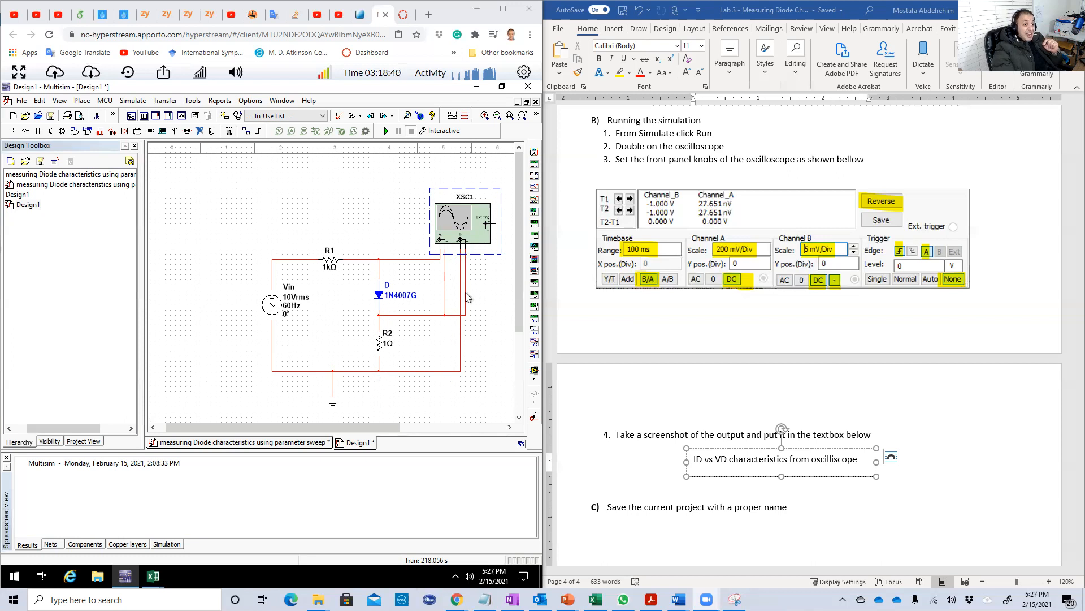
pyautogui.moveTo(378, 320)
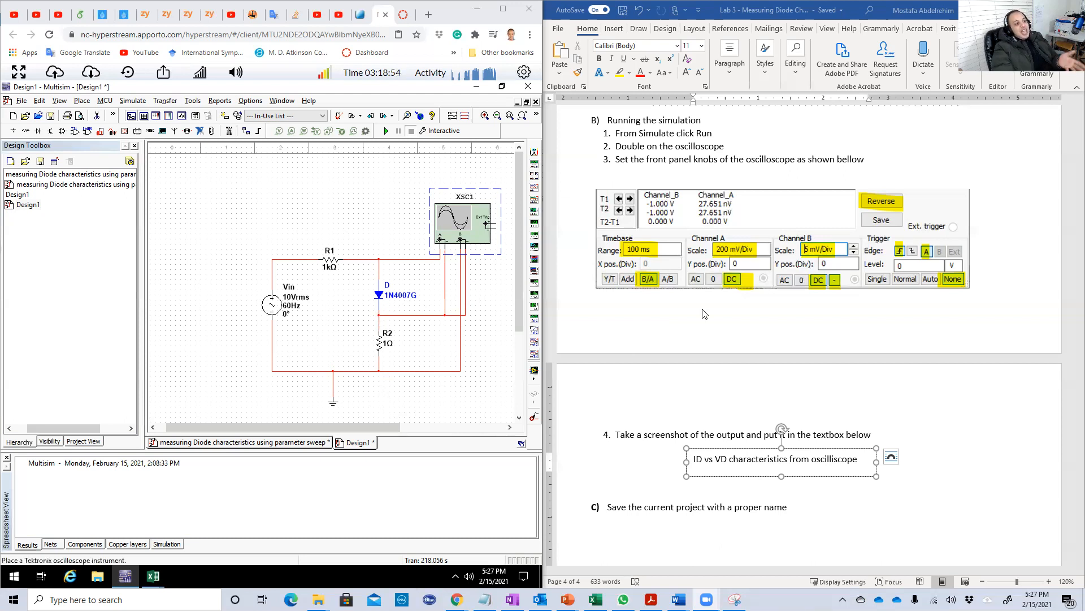
pyautogui.moveTo(812, 319)
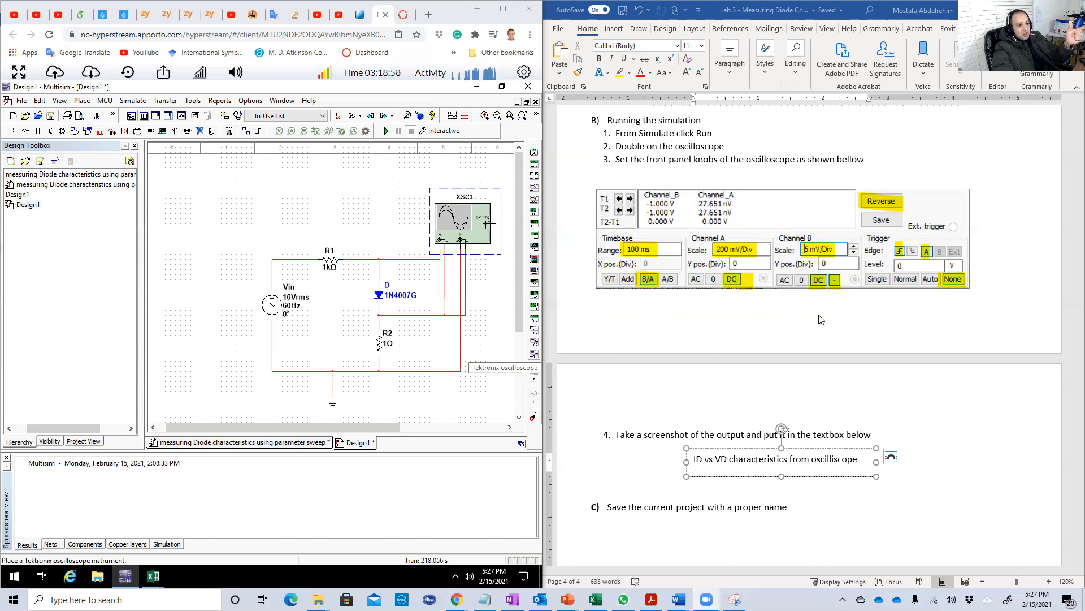
pyautogui.moveTo(838, 291)
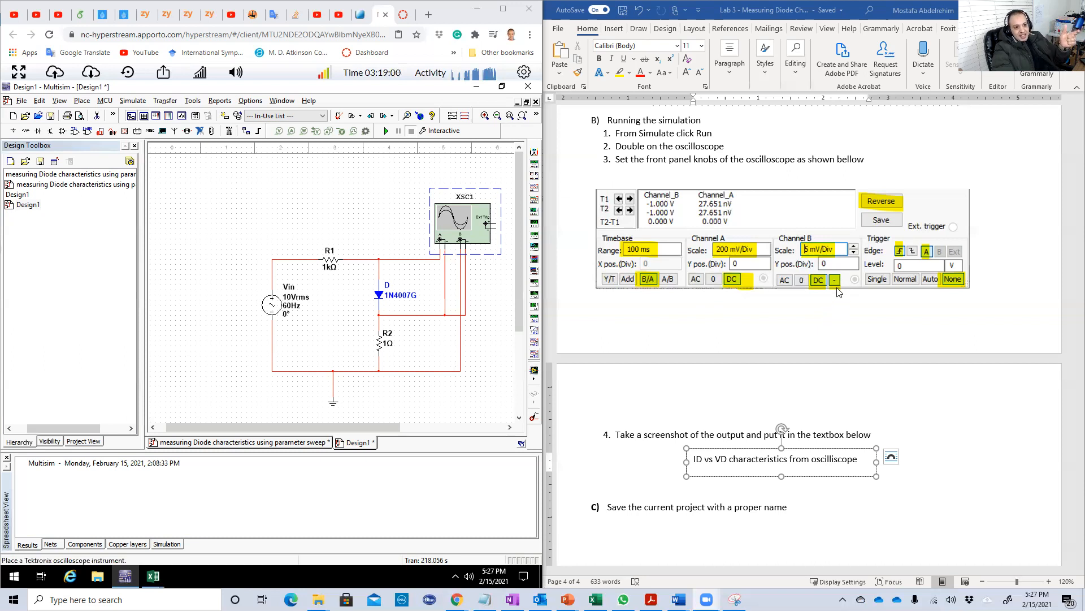
pyautogui.moveTo(835, 290)
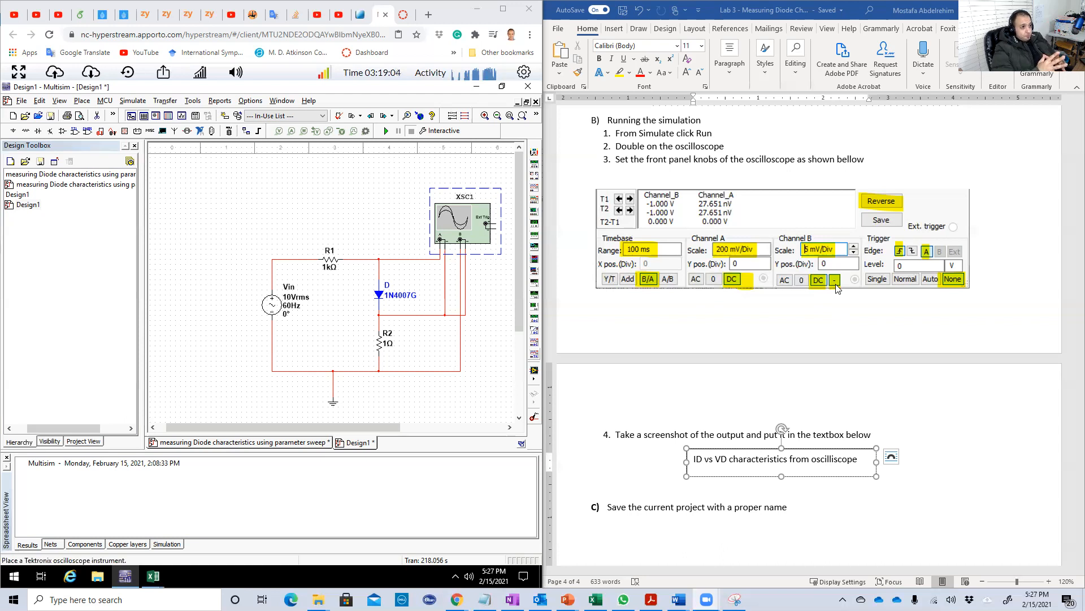
pyautogui.moveTo(647, 290)
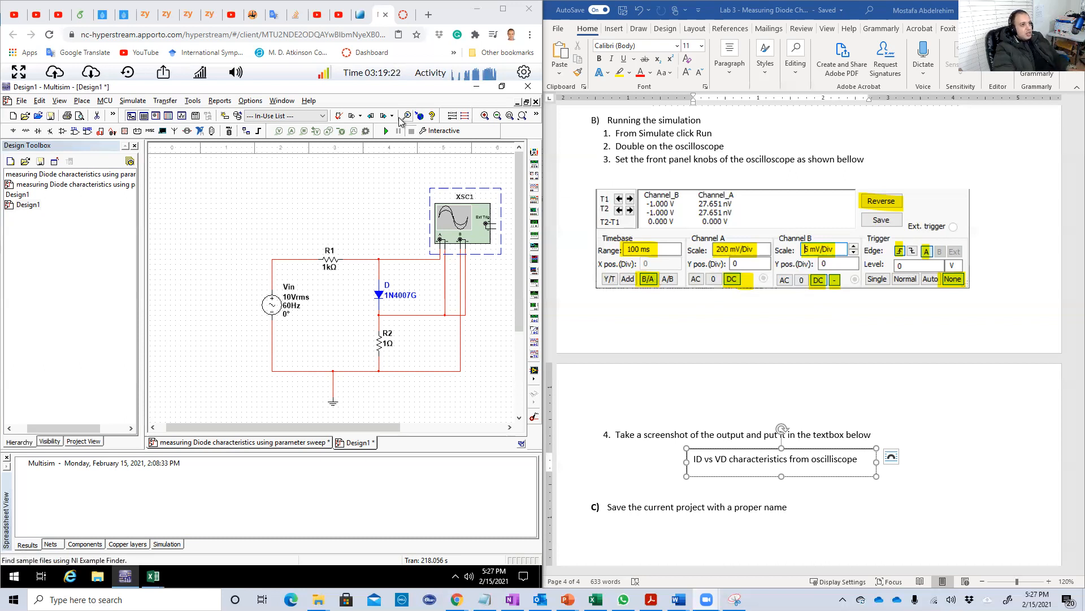
# Run the diode circuit simulation and view the ID vs VD curve on the XSC1 oscilloscope
pyautogui.click(384, 131)
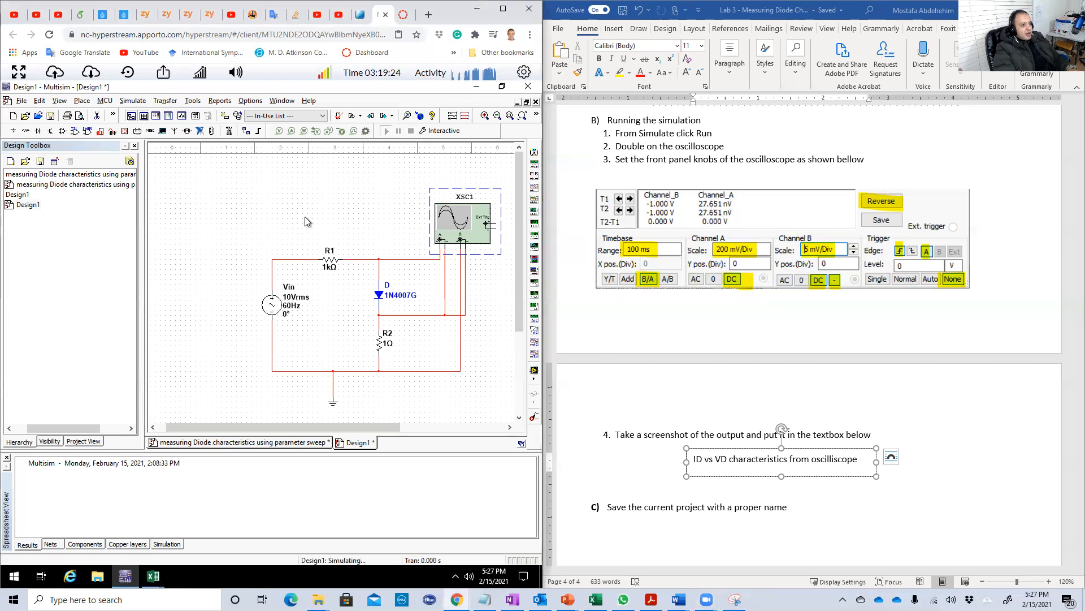
pyautogui.doubleClick(465, 223)
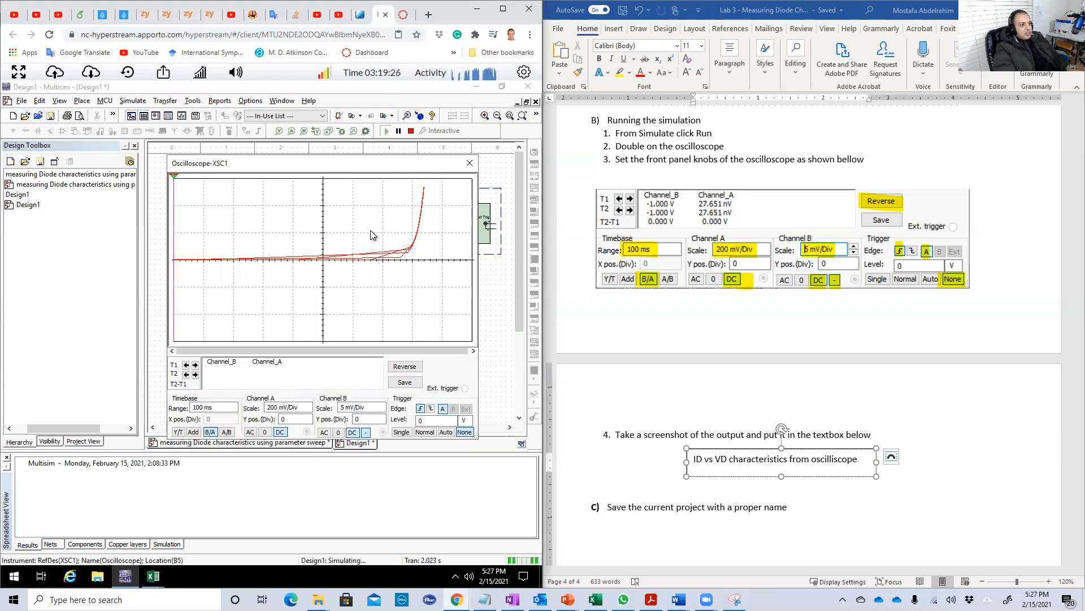
pyautogui.moveTo(317, 357)
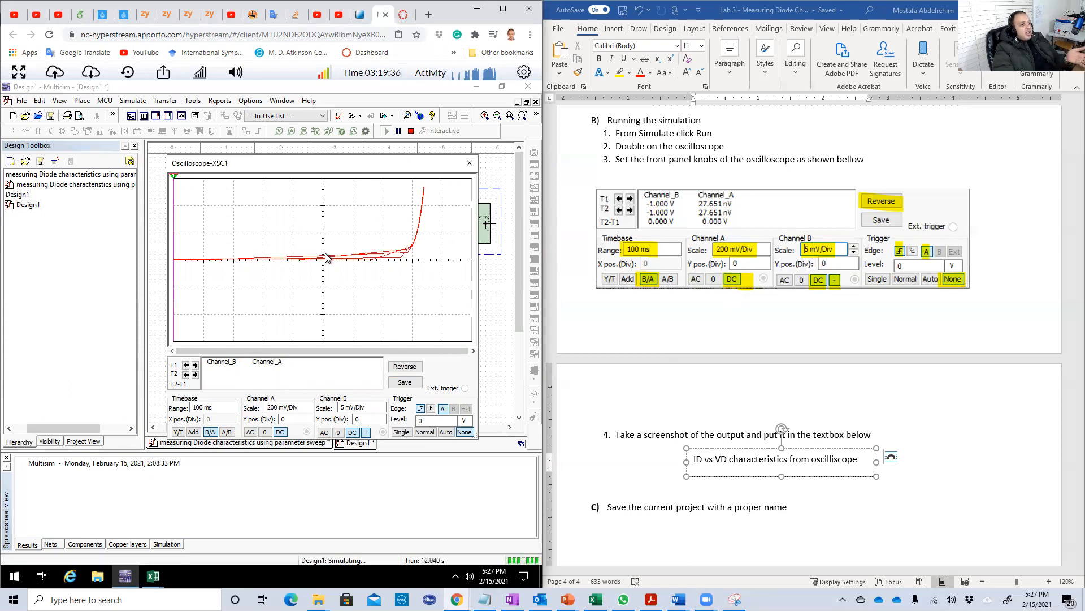
pyautogui.moveTo(366, 270)
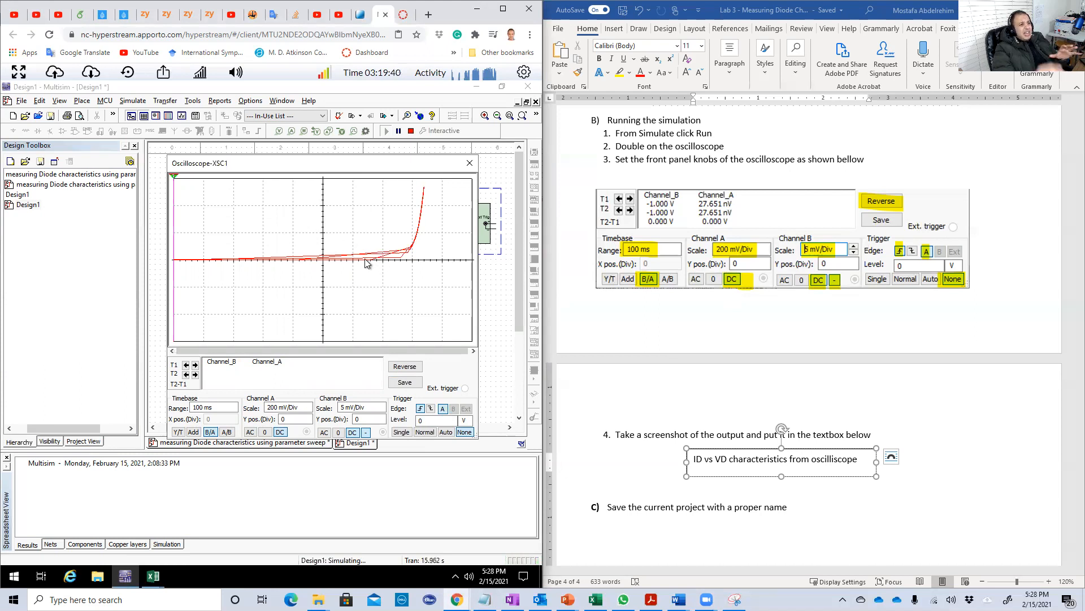
pyautogui.moveTo(391, 265)
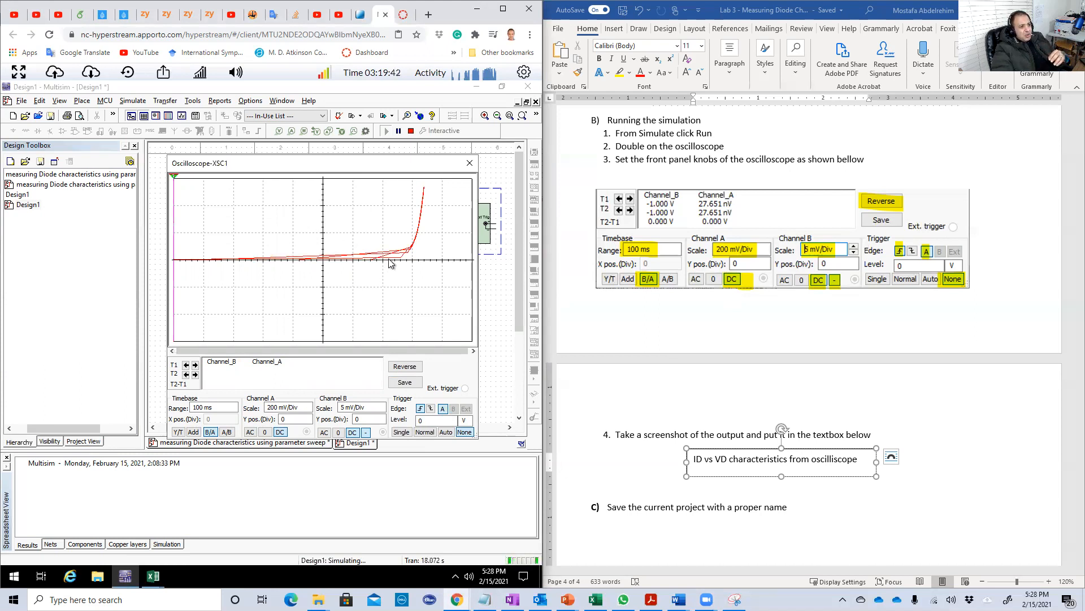